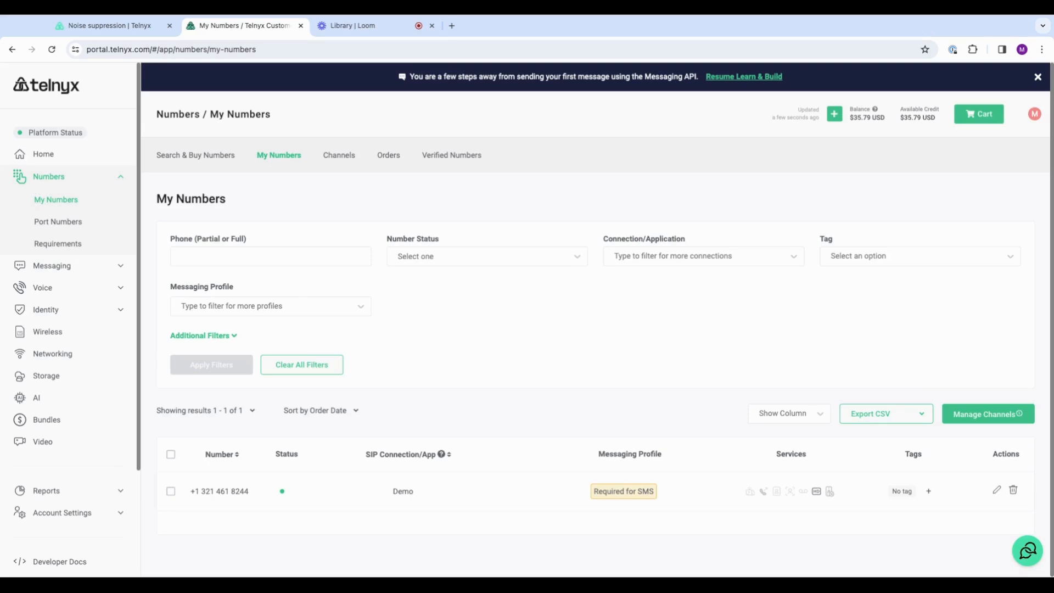
{"action": "mouse_move", "coordinate": [457, 370]}
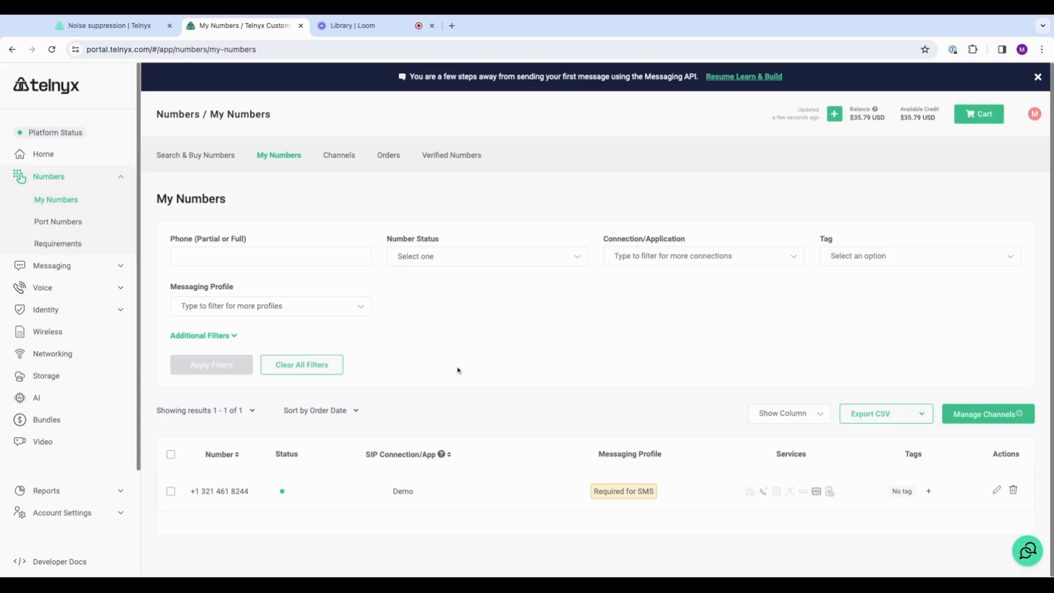
{"action": "mouse_move", "coordinate": [218, 463]}
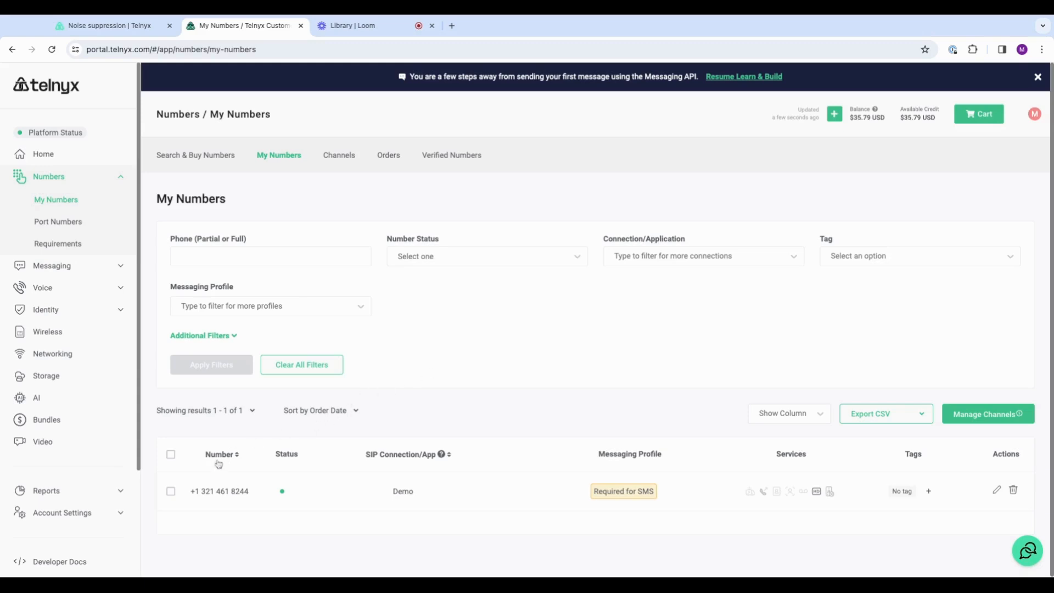
{"action": "mouse_move", "coordinate": [467, 334]}
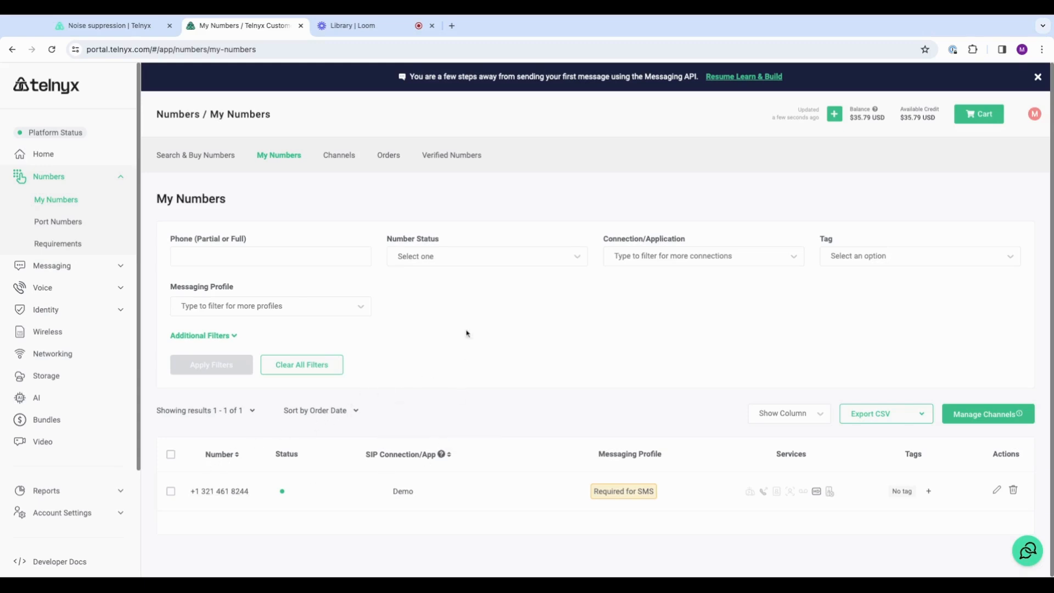
Navigate through Voice and Outbound Voice Profiles to the Programmable Voice Applications page
{"action": "left_click", "coordinate": [195, 155]}
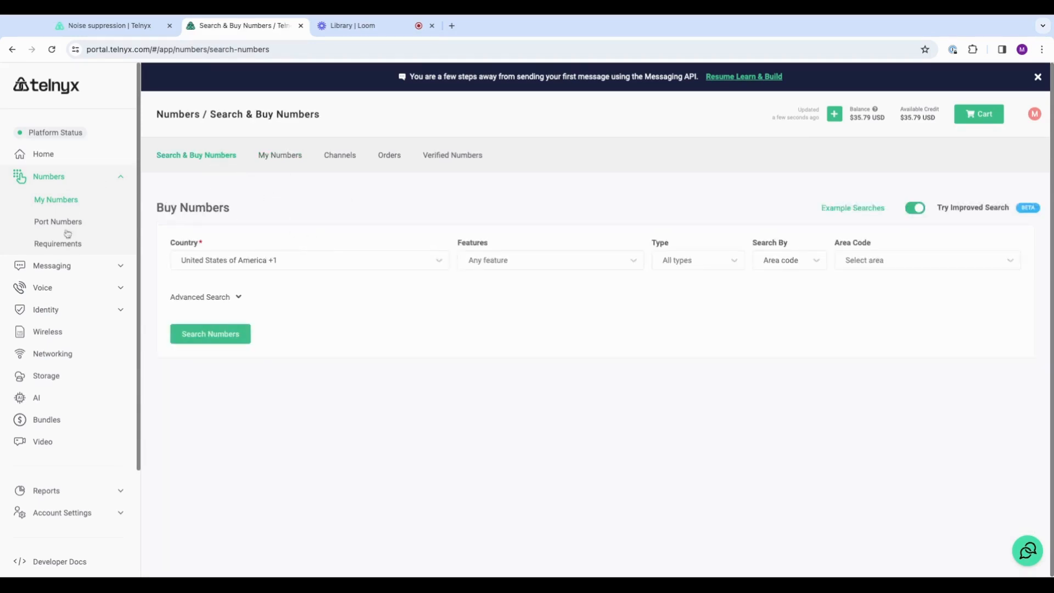
{"action": "left_click", "coordinate": [41, 220]}
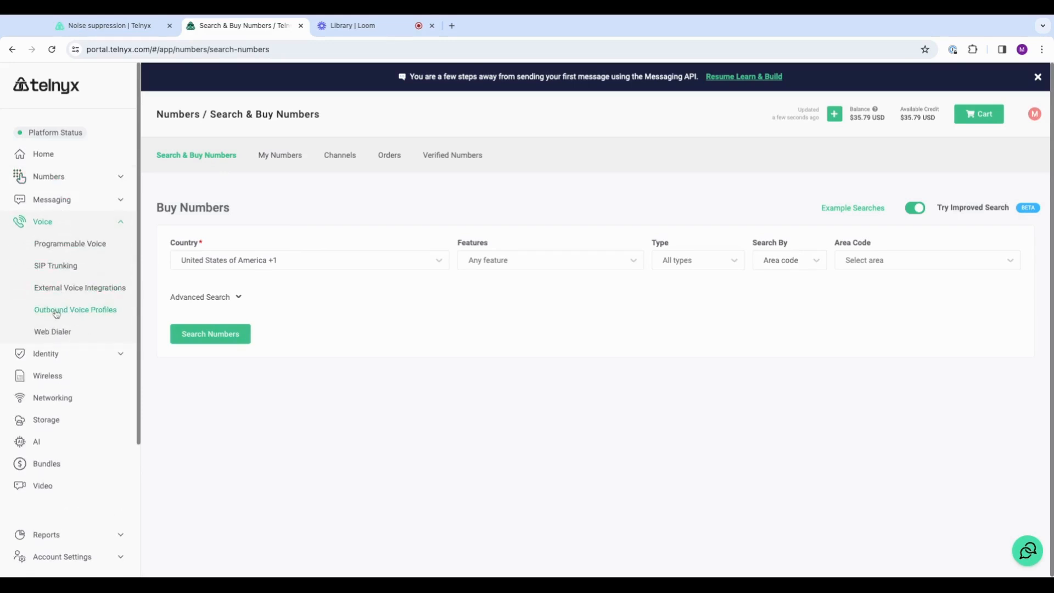
{"action": "left_click", "coordinate": [76, 309]}
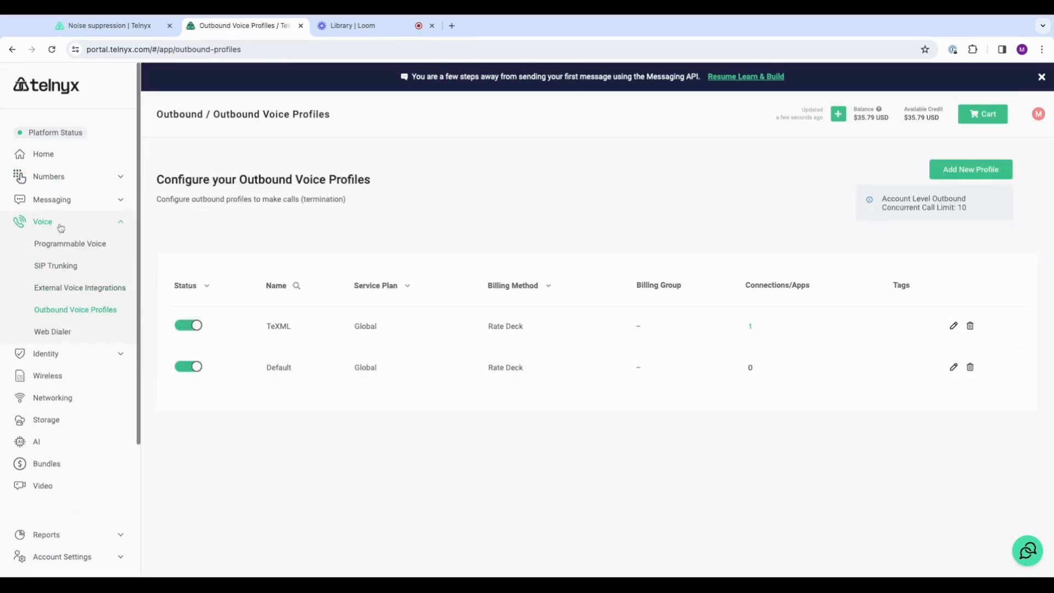
{"action": "left_click", "coordinate": [70, 244]}
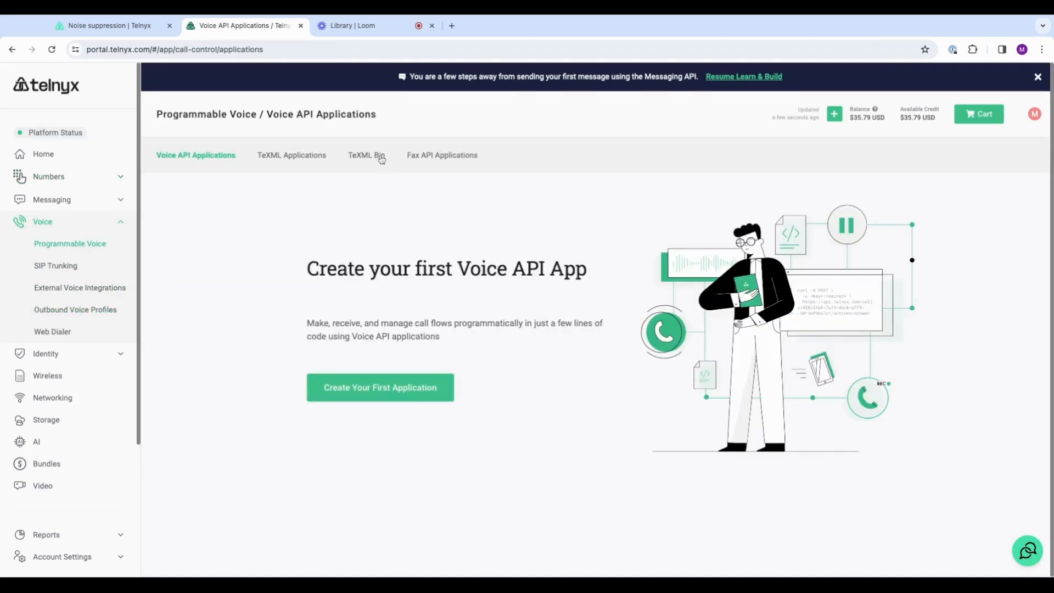
Create a new TeXML Bin and name it NoiseSuppressionDemo
{"action": "left_click", "coordinate": [365, 155]}
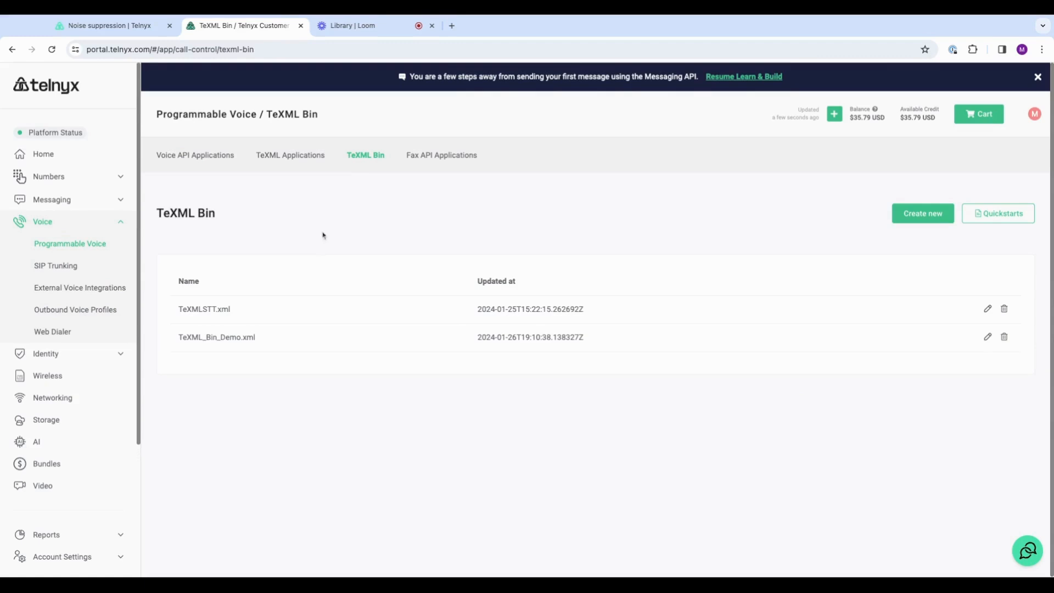
{"action": "mouse_move", "coordinate": [447, 224]}
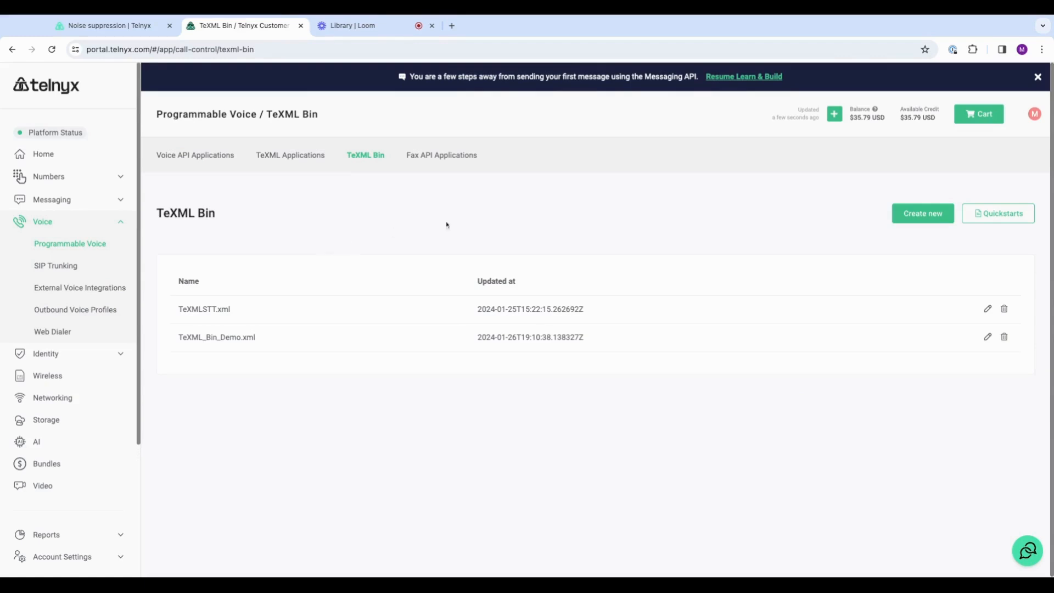
{"action": "left_click", "coordinate": [921, 213]}
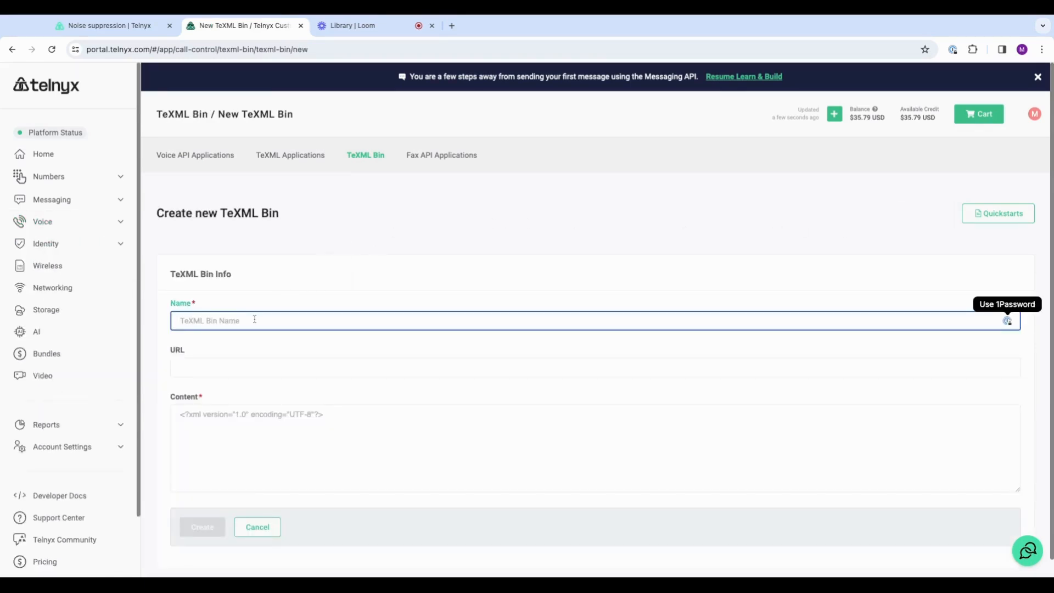
{"action": "type", "text": "Noise"}
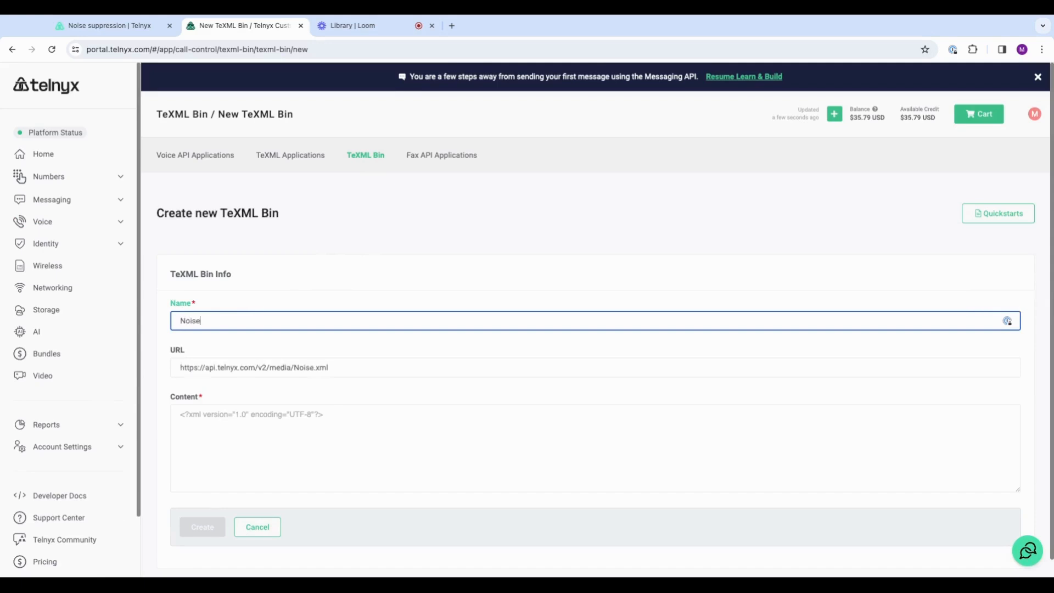
{"action": "type", "text": "Suppression"}
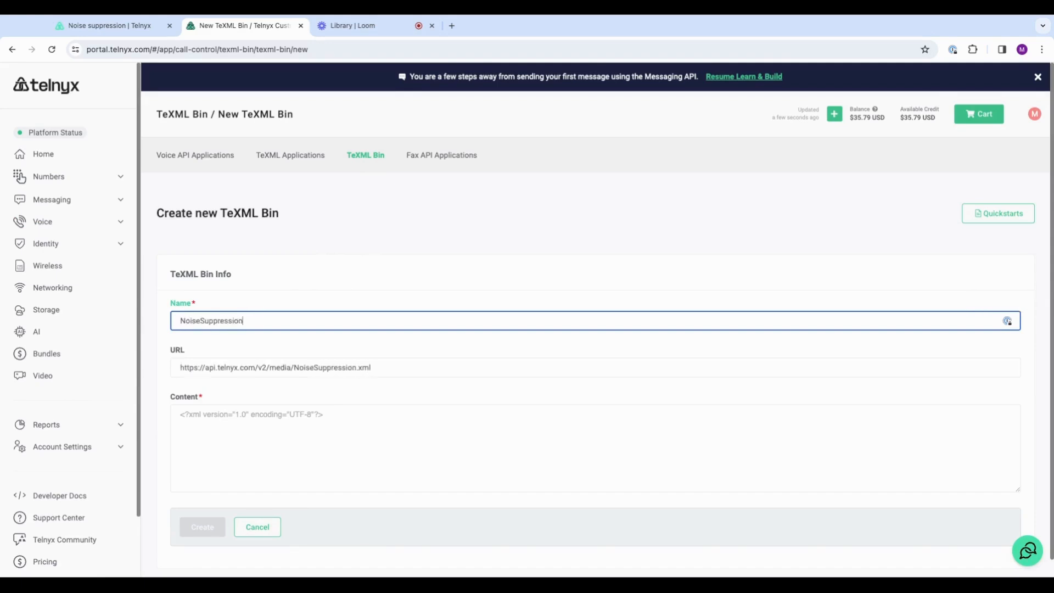
{"action": "type", "text": "Demo"}
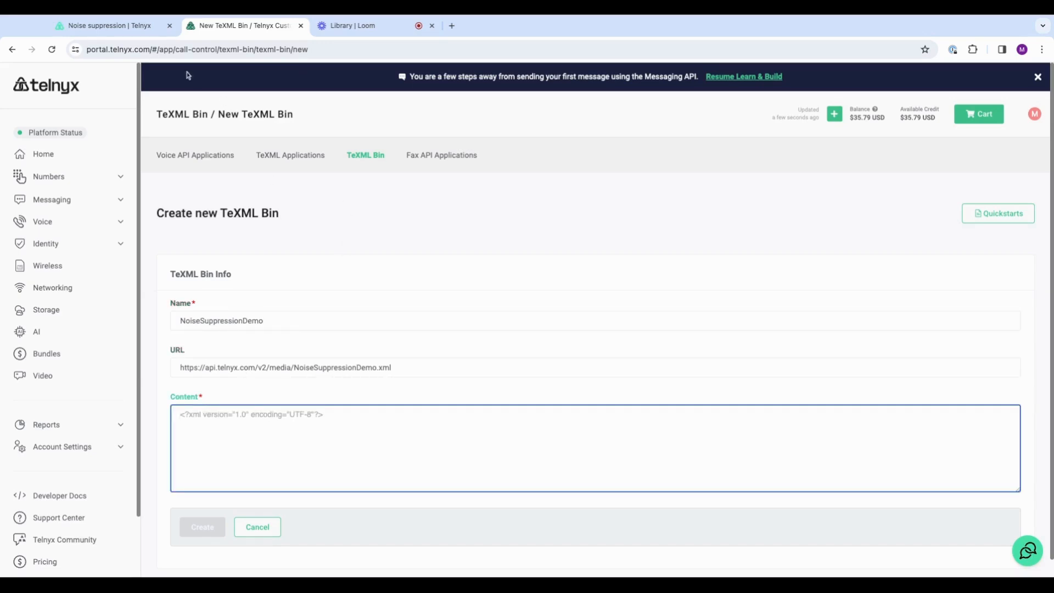
Review the noise suppression tutorial's Voice API examples in the docs tab
{"action": "left_click", "coordinate": [104, 25]}
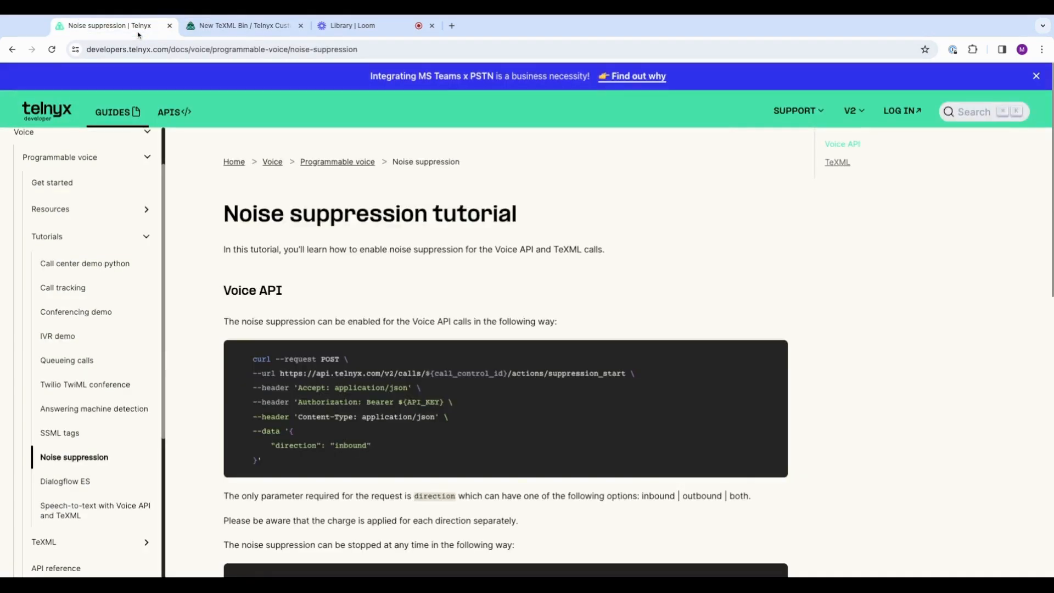
{"action": "mouse_move", "coordinate": [202, 216]}
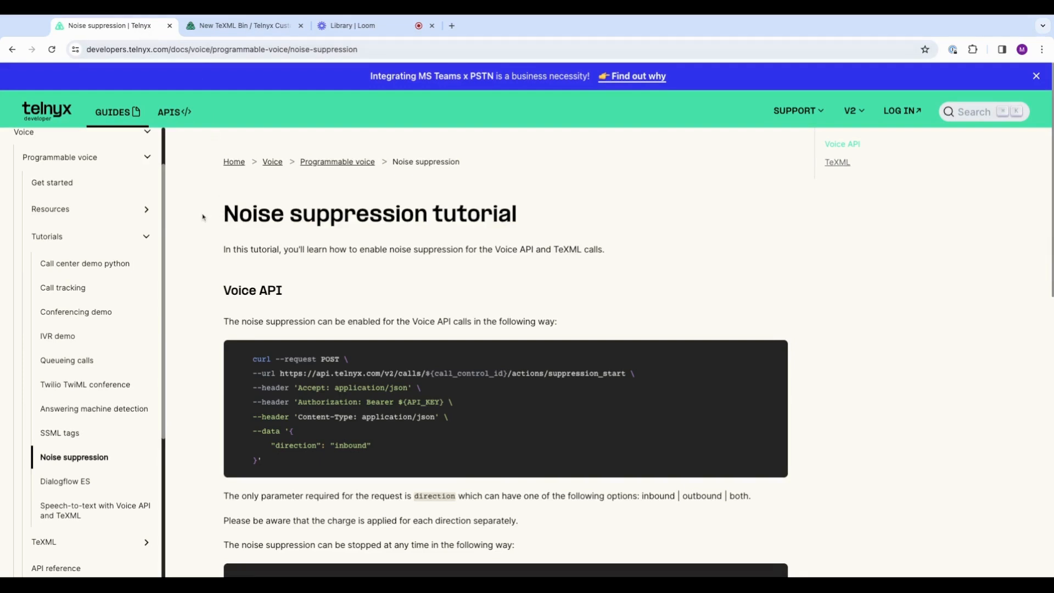
{"action": "scroll", "scroll_direction": "down", "scroll_amount": 3}
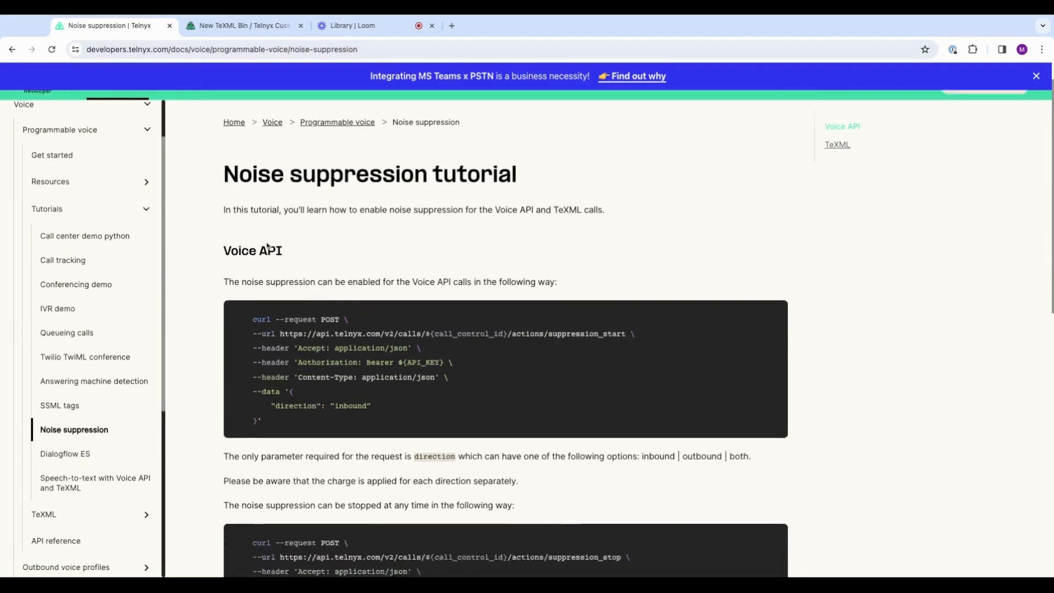
{"action": "scroll", "scroll_direction": "down", "scroll_amount": 3}
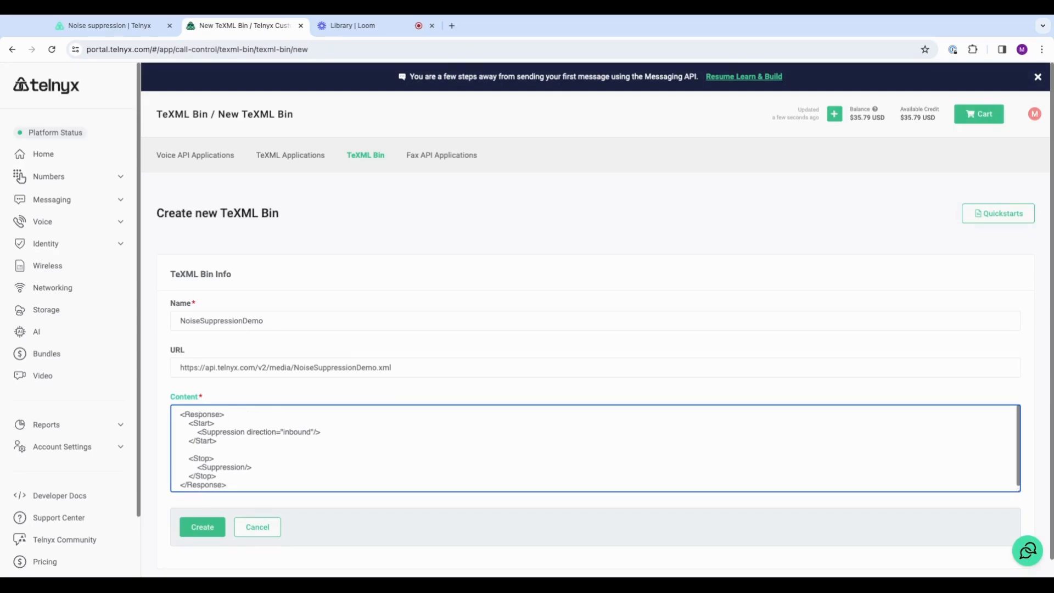
Add the <Dial> instruction, copy the bin's media URL, and create the NoiseSuppressionDemo bin
{"action": "type", "text": "<Dial>"}
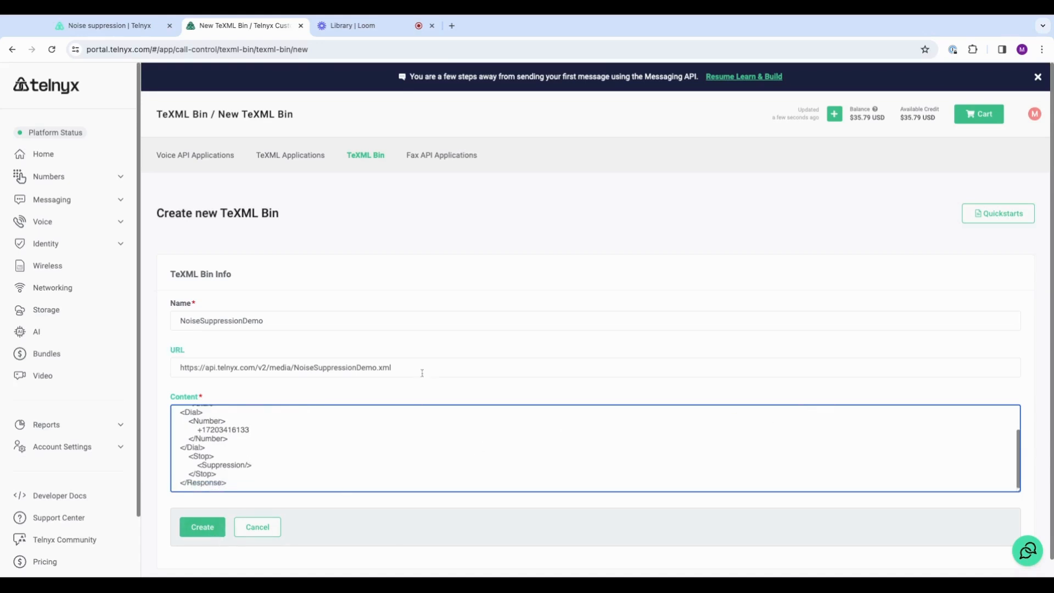
{"action": "triple_click", "coordinate": [284, 367]}
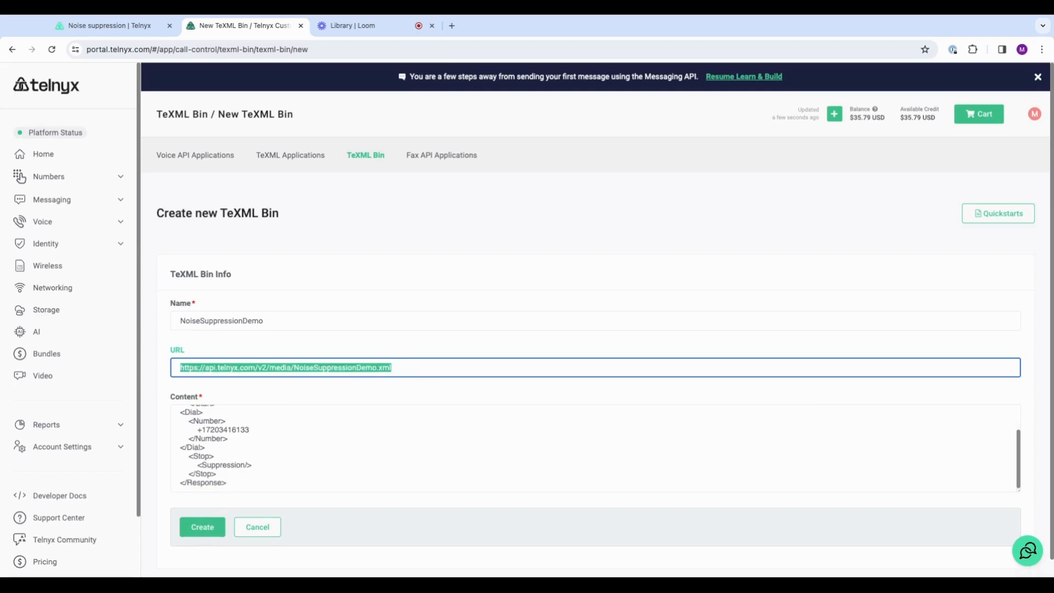
{"action": "mouse_move", "coordinate": [115, 558]}
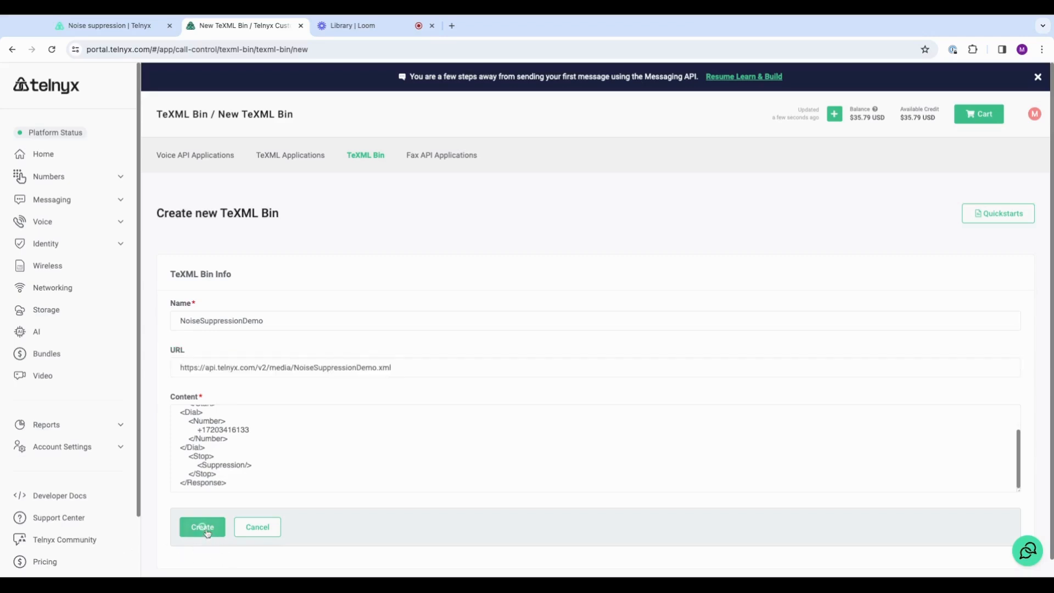
{"action": "left_click", "coordinate": [202, 526]}
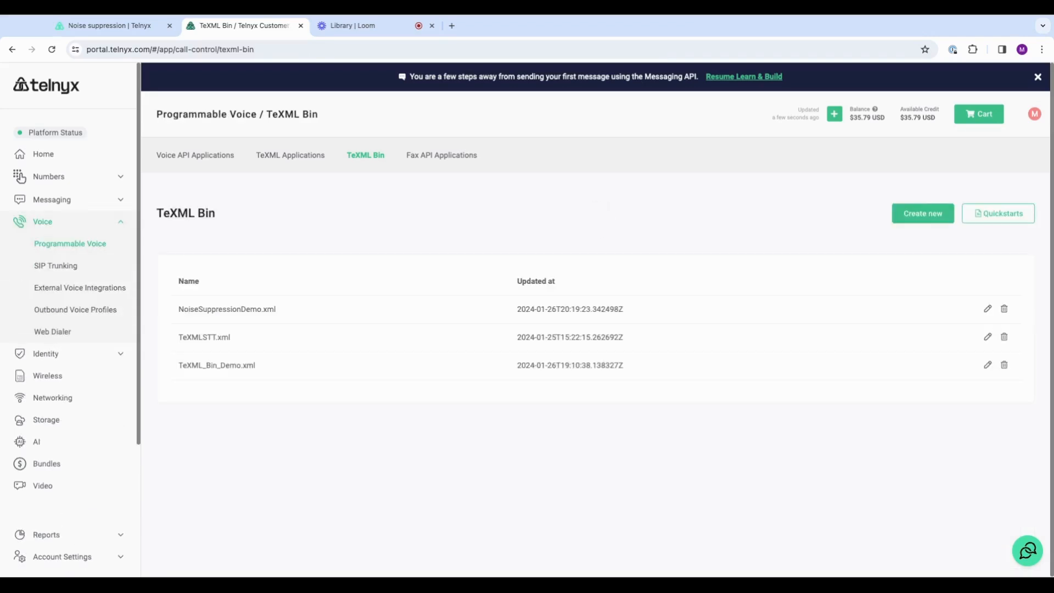
{"action": "mouse_move", "coordinate": [430, 367]}
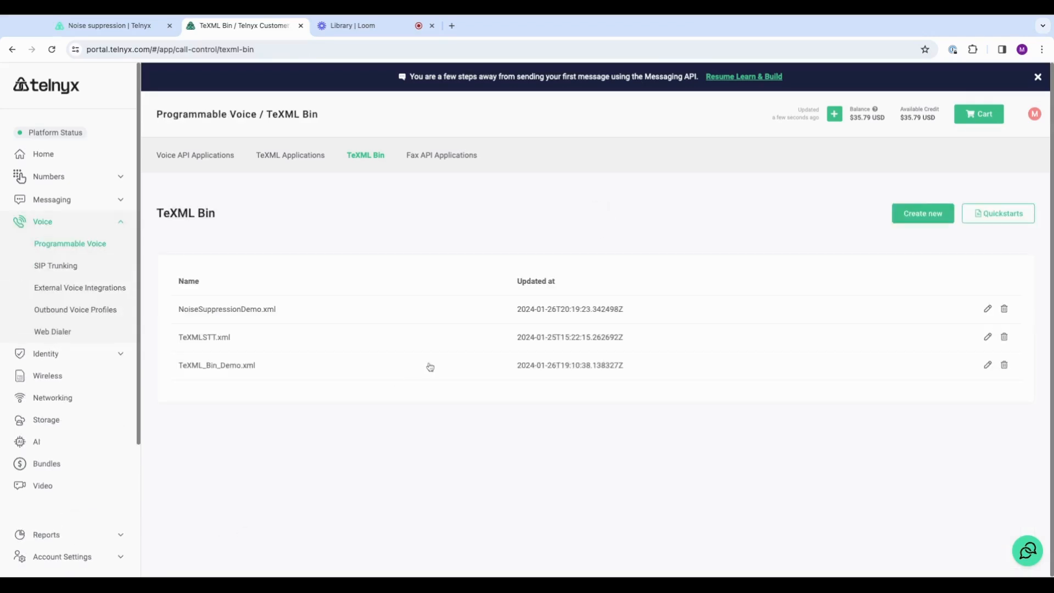
{"action": "left_click", "coordinate": [290, 155]}
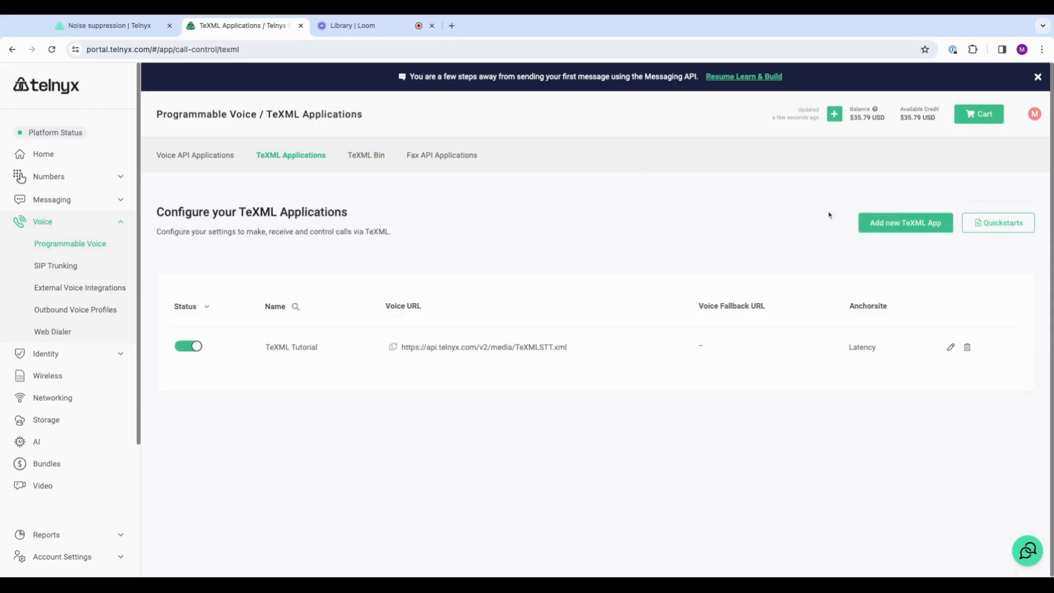
{"action": "left_click", "coordinate": [904, 223]}
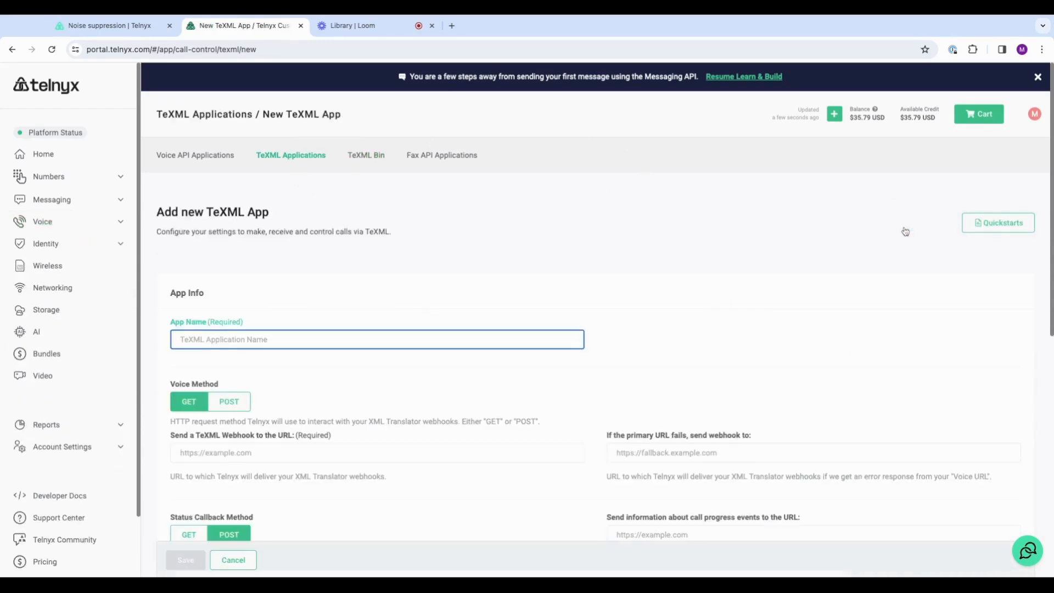
{"action": "type", "text": "Noise Suppression Demo"}
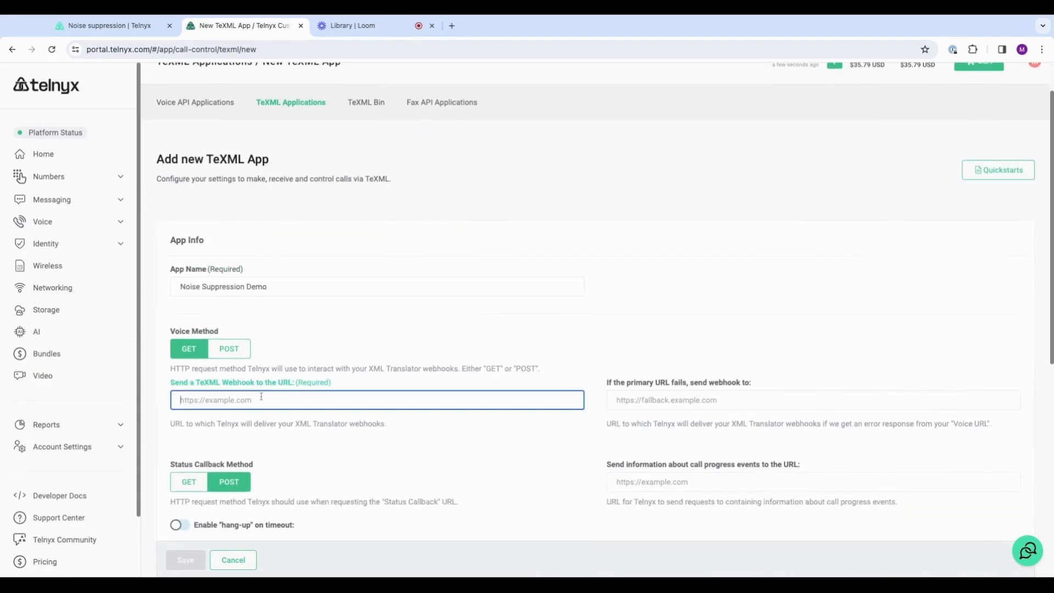
{"action": "type", "text": "https://api.telnyx.com/v2/media/NoiseSuppressionDemo.xml"}
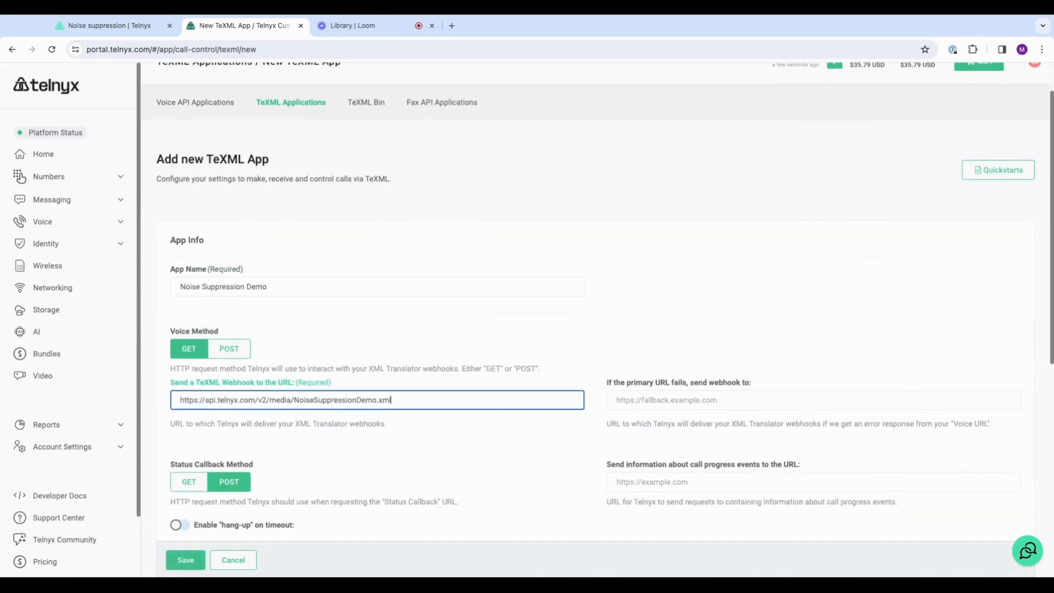
Assign the TeXML outbound voice profile in Outbound Settings and save the app
{"action": "scroll", "scroll_direction": "down", "scroll_amount": 3}
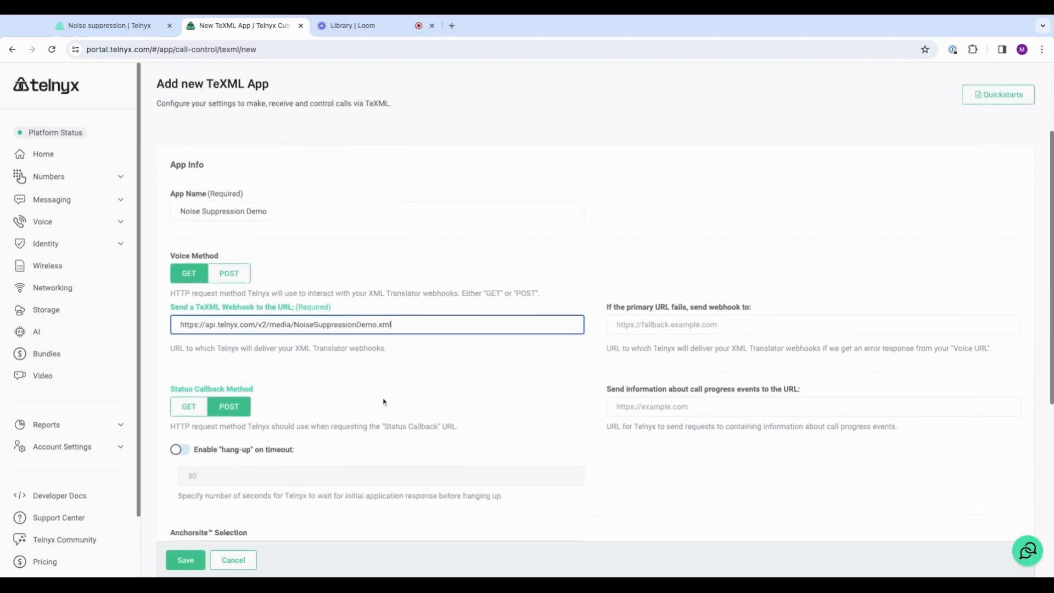
{"action": "scroll", "scroll_direction": "down", "scroll_amount": 3}
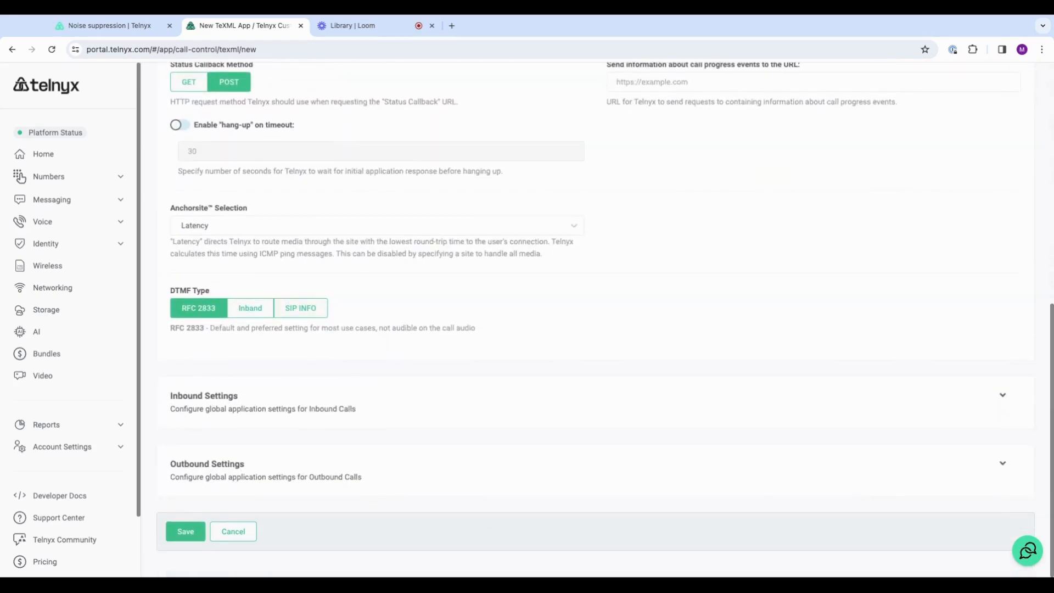
{"action": "left_click", "coordinate": [1002, 463]}
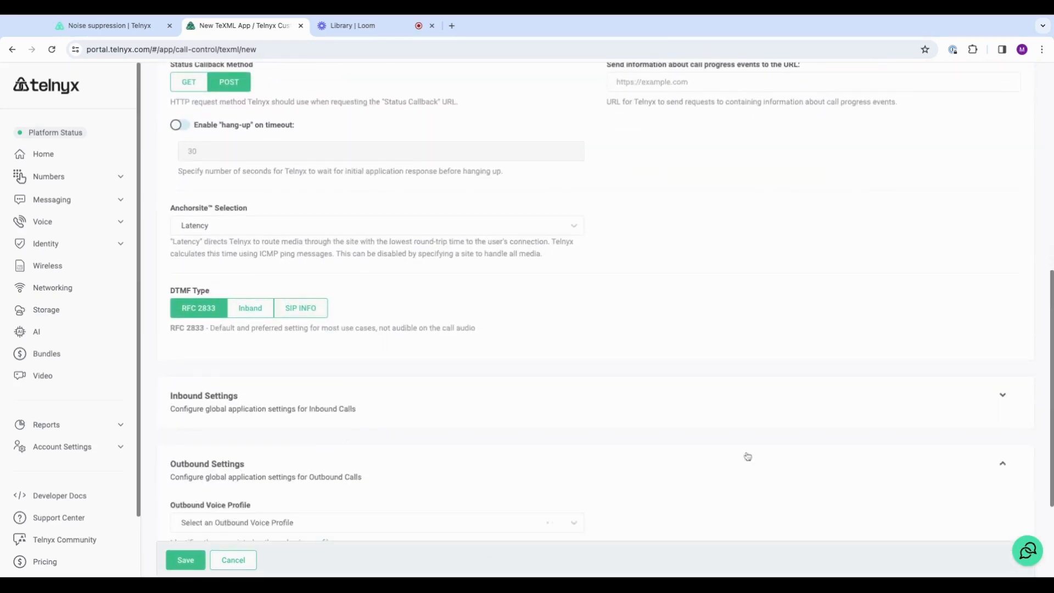
{"action": "scroll", "scroll_direction": "down", "scroll_amount": 3}
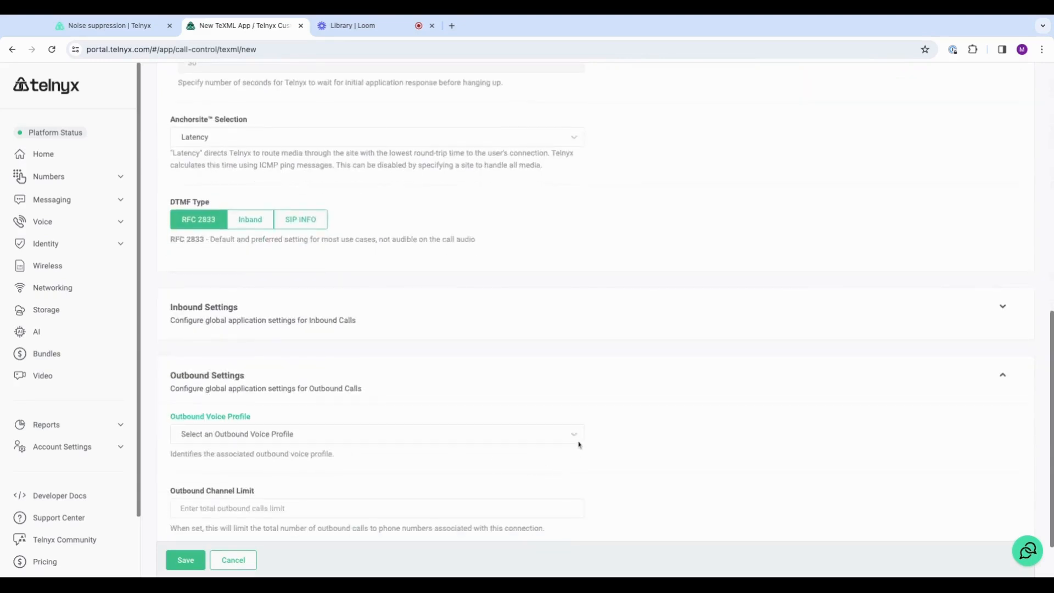
{"action": "left_click", "coordinate": [376, 434]}
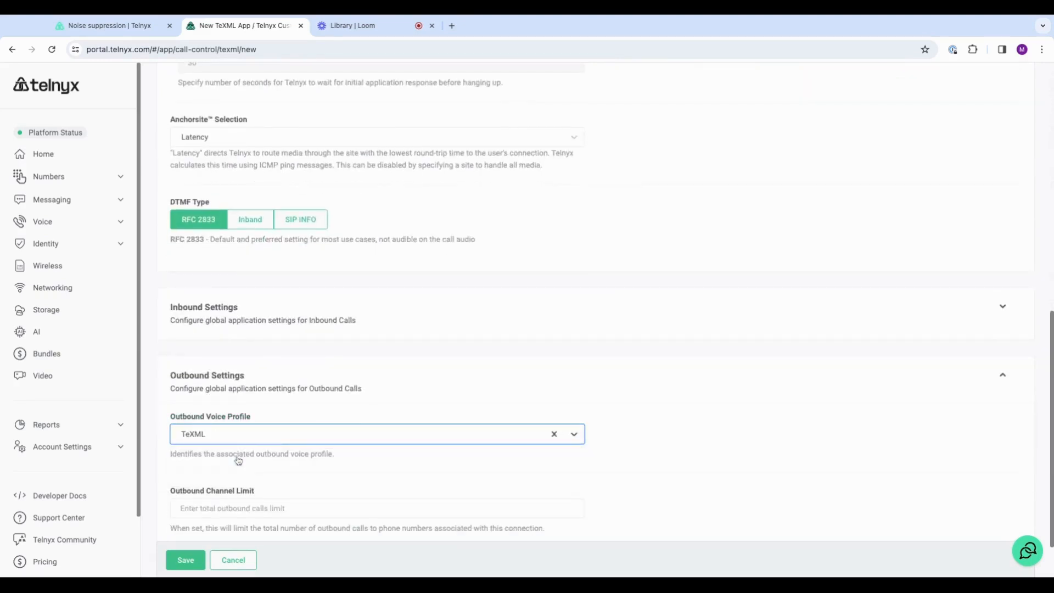
{"action": "left_click", "coordinate": [185, 558]}
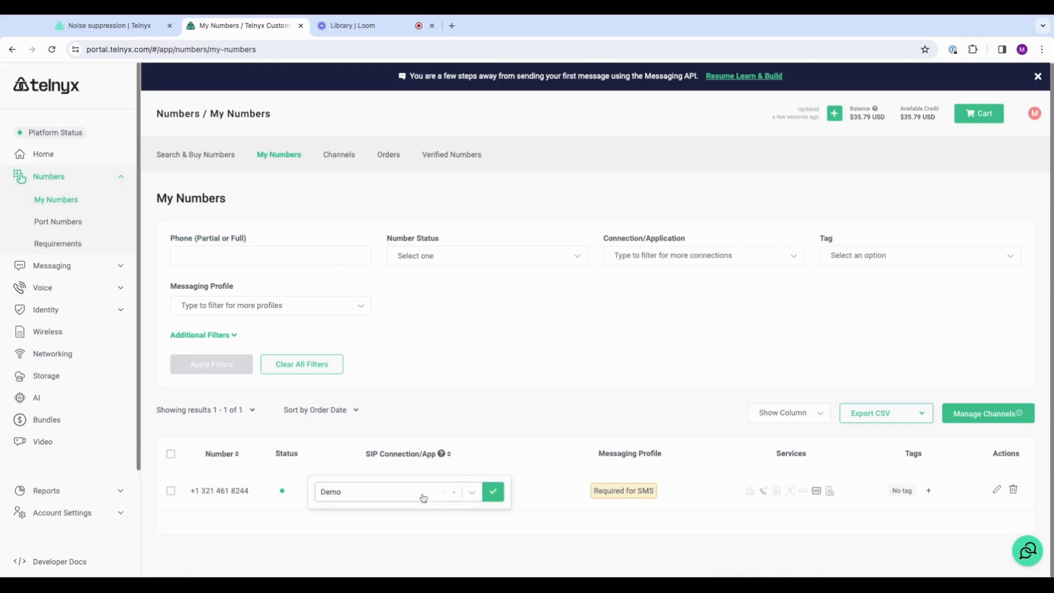
Set the phone number's SIP Connection/App to Noise Suppression Demo and dismiss the confirmation
{"action": "left_click", "coordinate": [397, 492]}
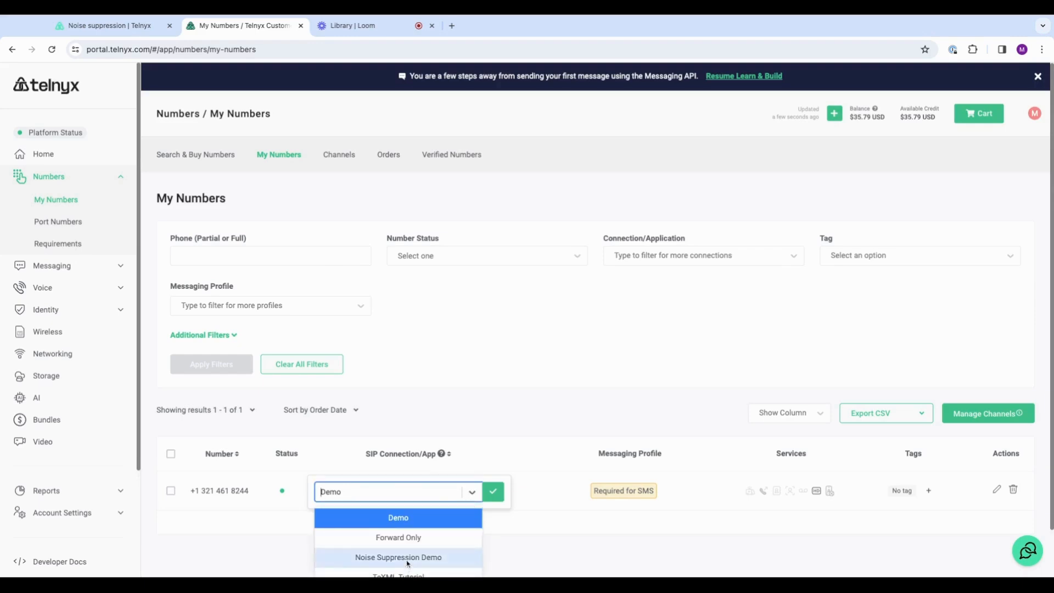
{"action": "left_click", "coordinate": [398, 556]}
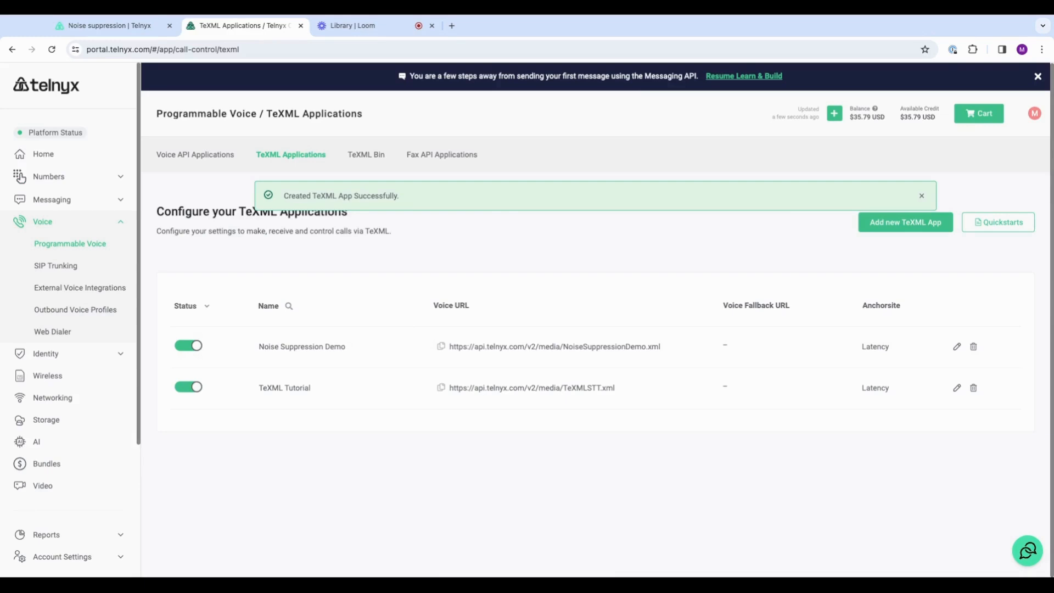
{"action": "left_click", "coordinate": [921, 195]}
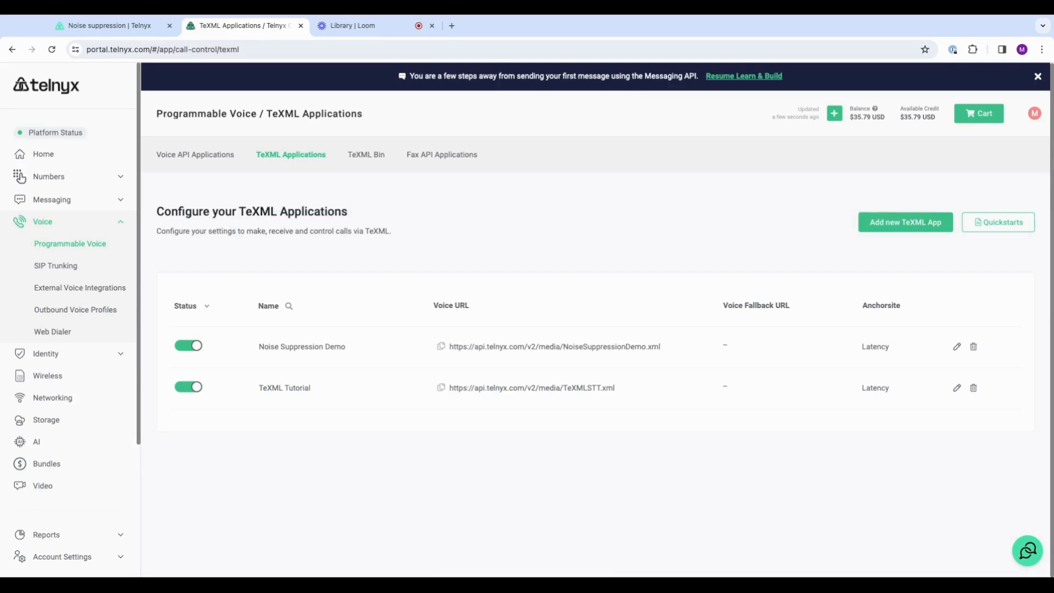